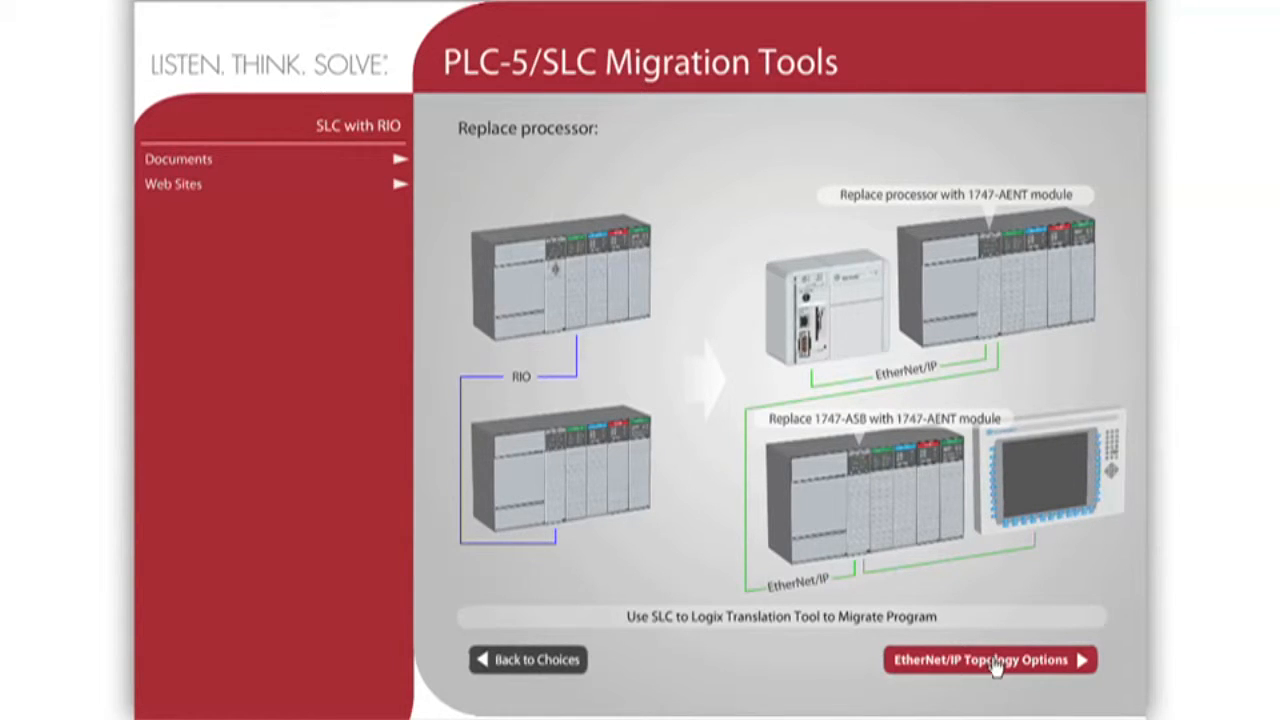
- Advance to the EtherNet/IP topology options for the SLC-with-RIO processor replacement
click(990, 662)
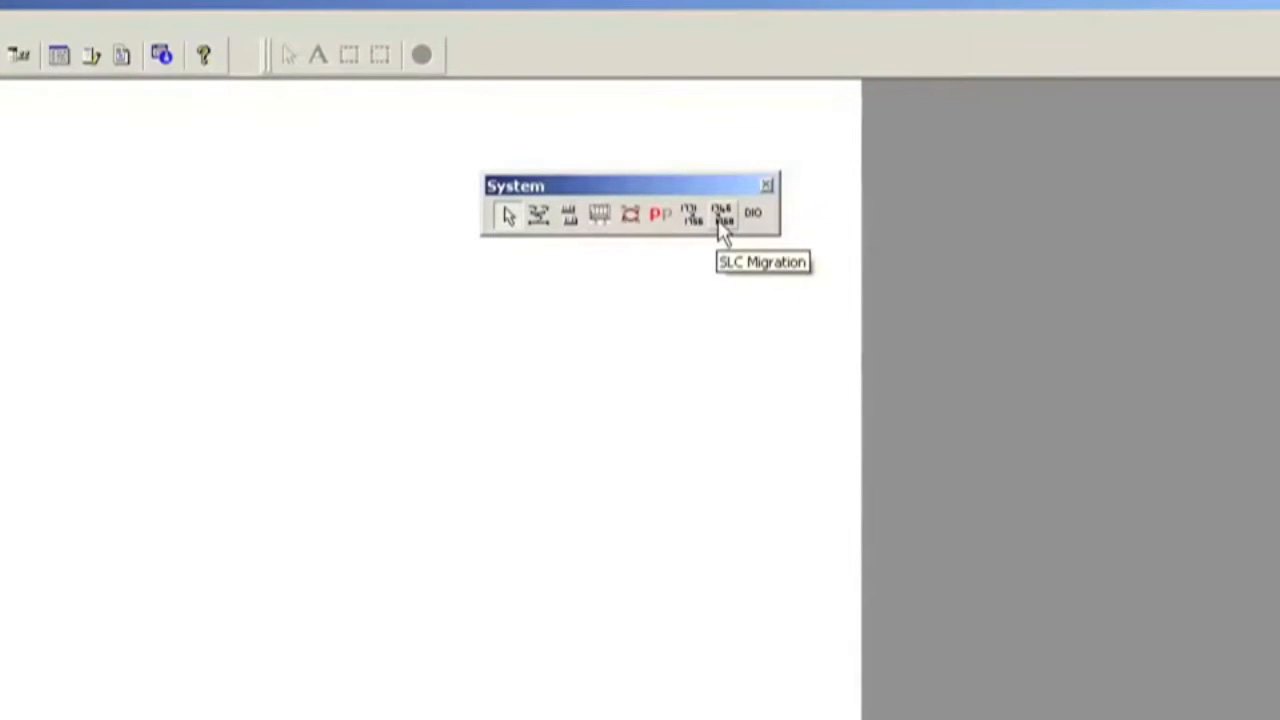
- Add an SLC migration to the workspace with a new named chassis configuration
click(722, 212)
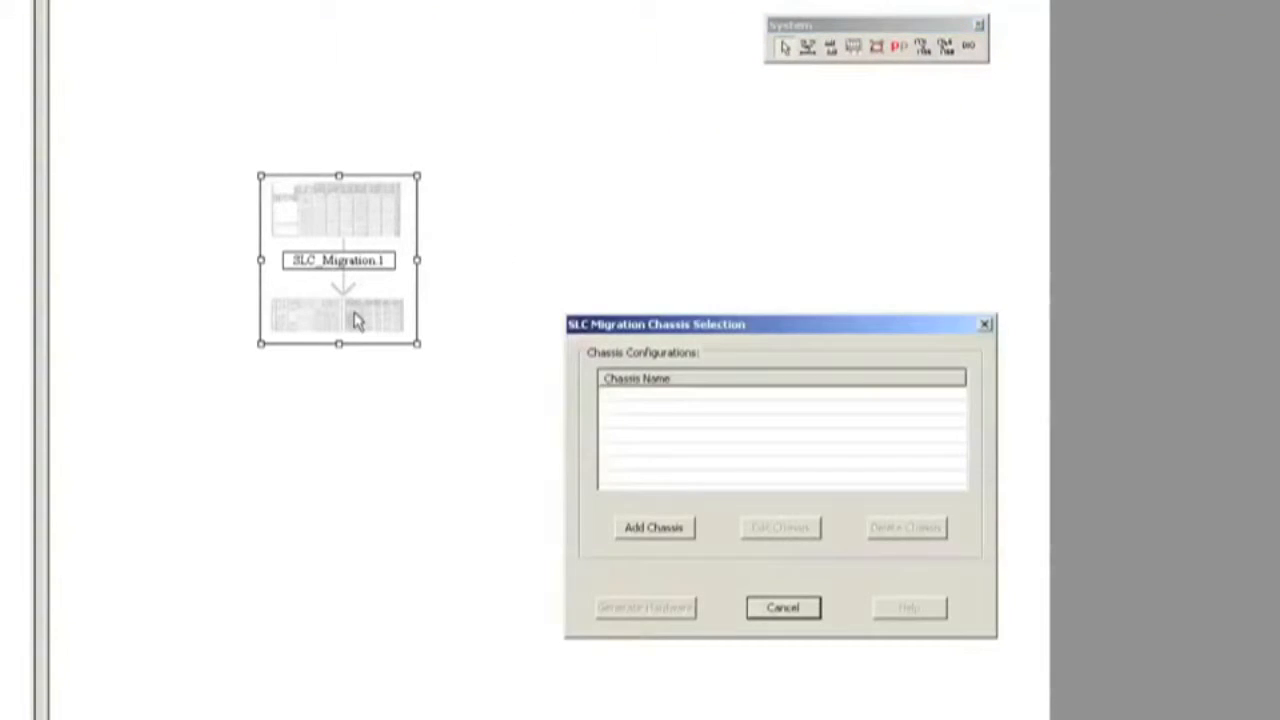
click(650, 528)
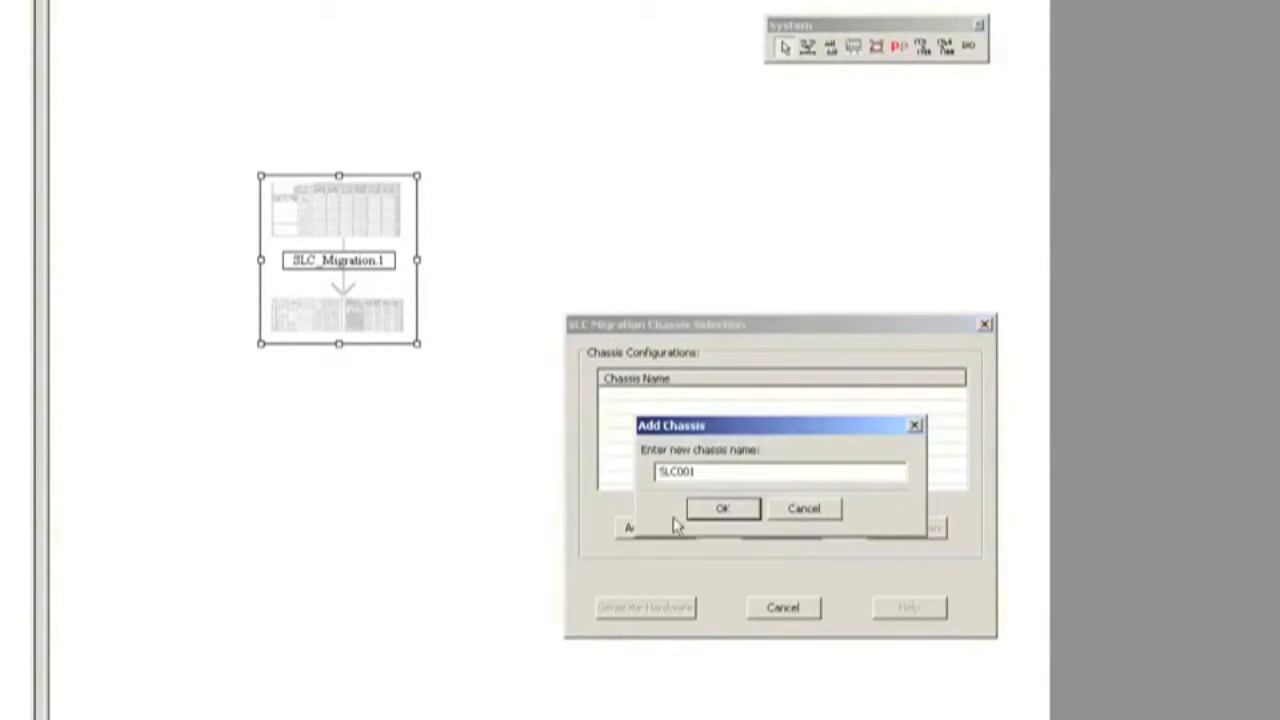
click(724, 508)
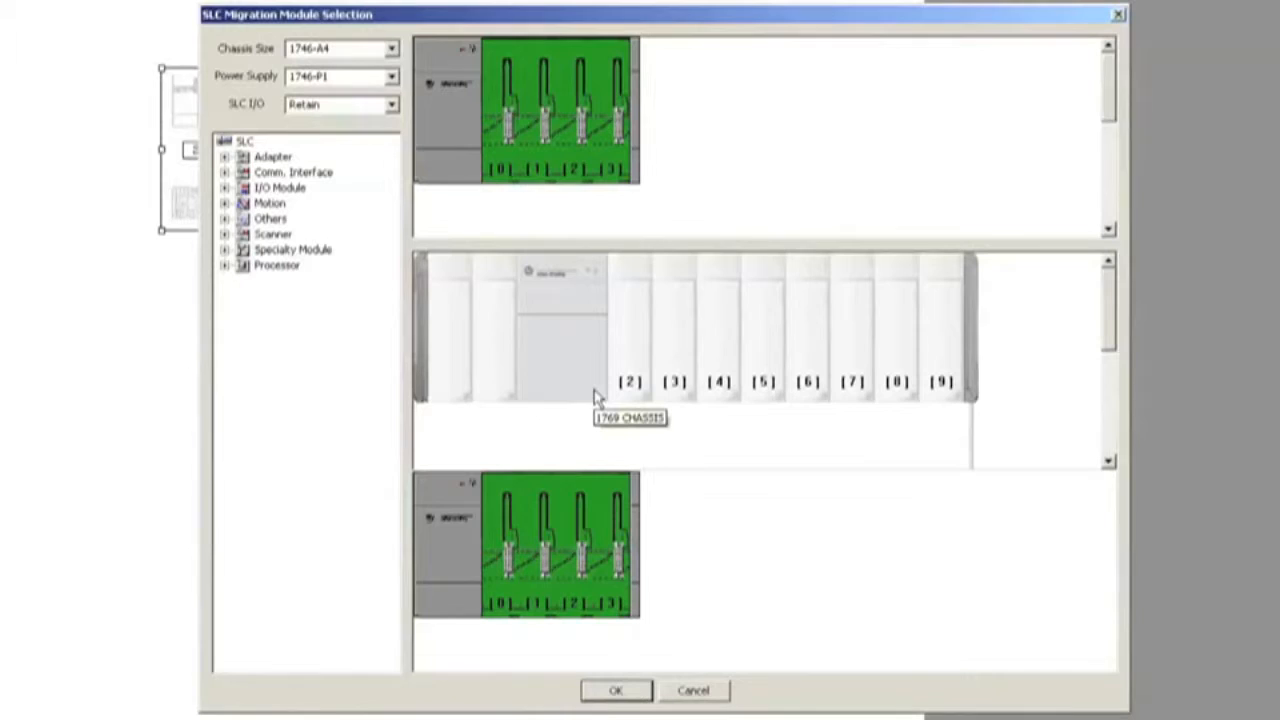
mouse_move(388, 48)
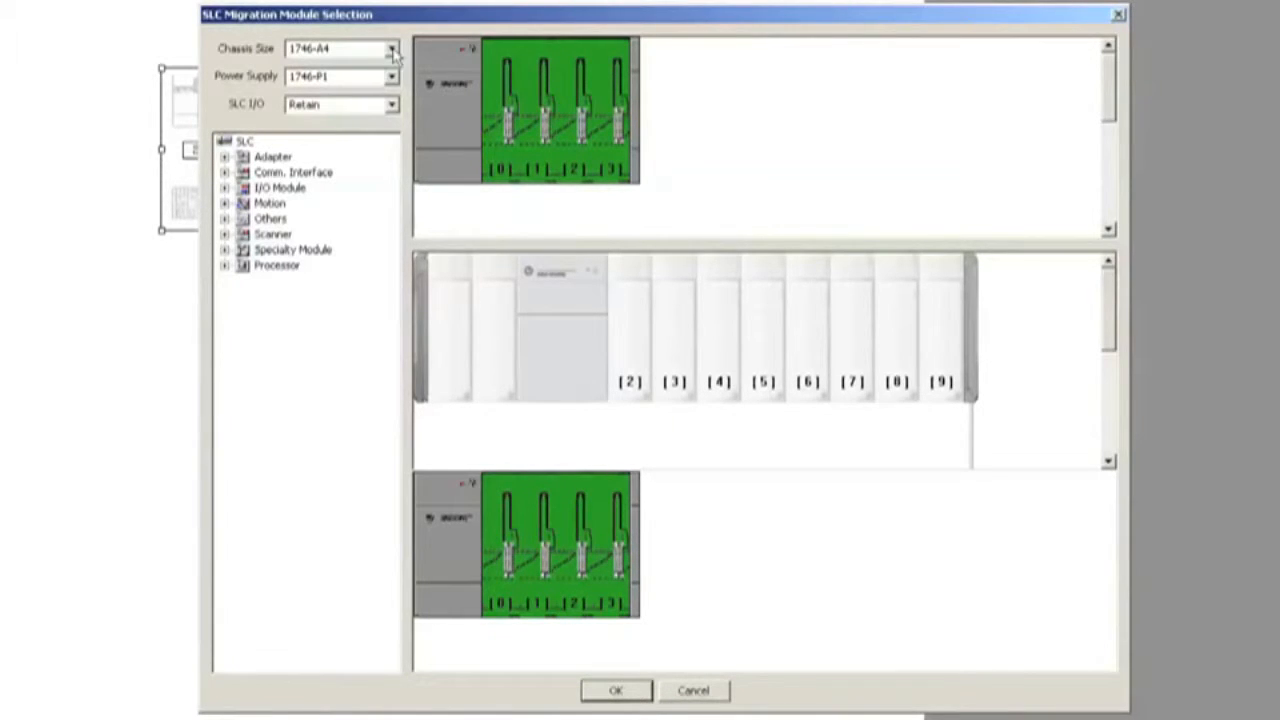
- Set the chassis size to the seven-slot 1746-A7 with a 1746-P1 power supply
click(388, 48)
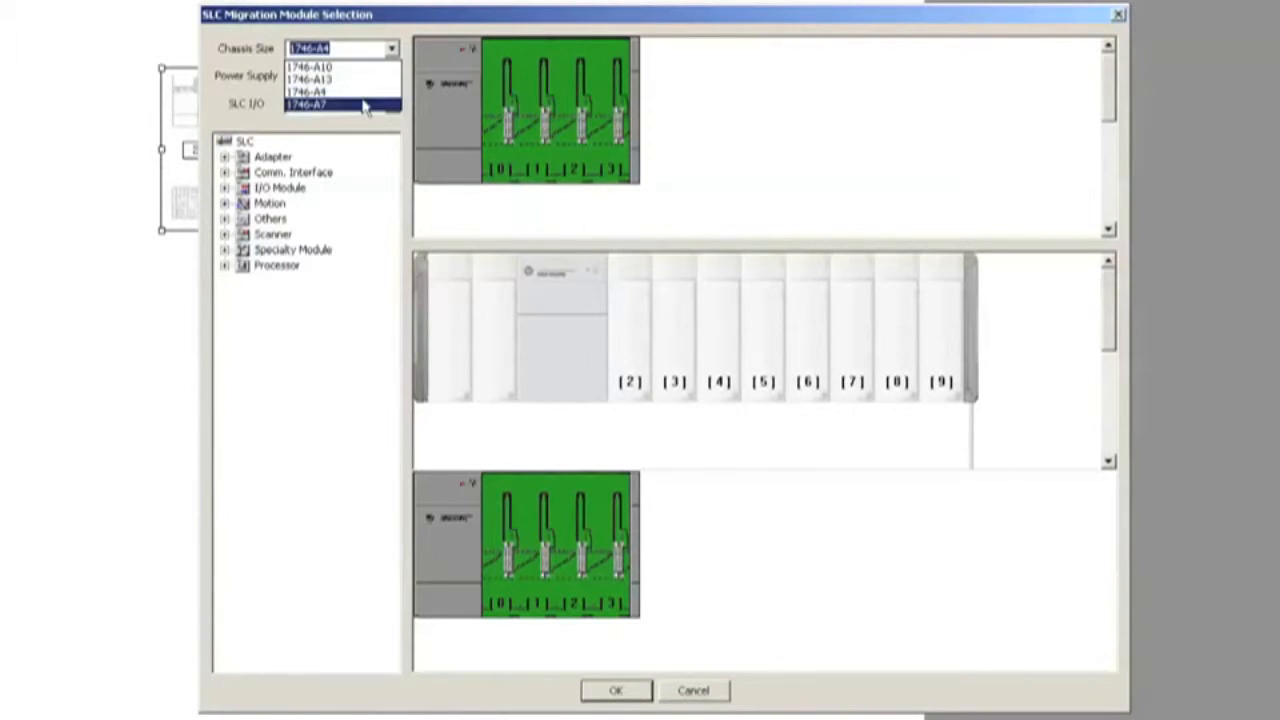
click(318, 104)
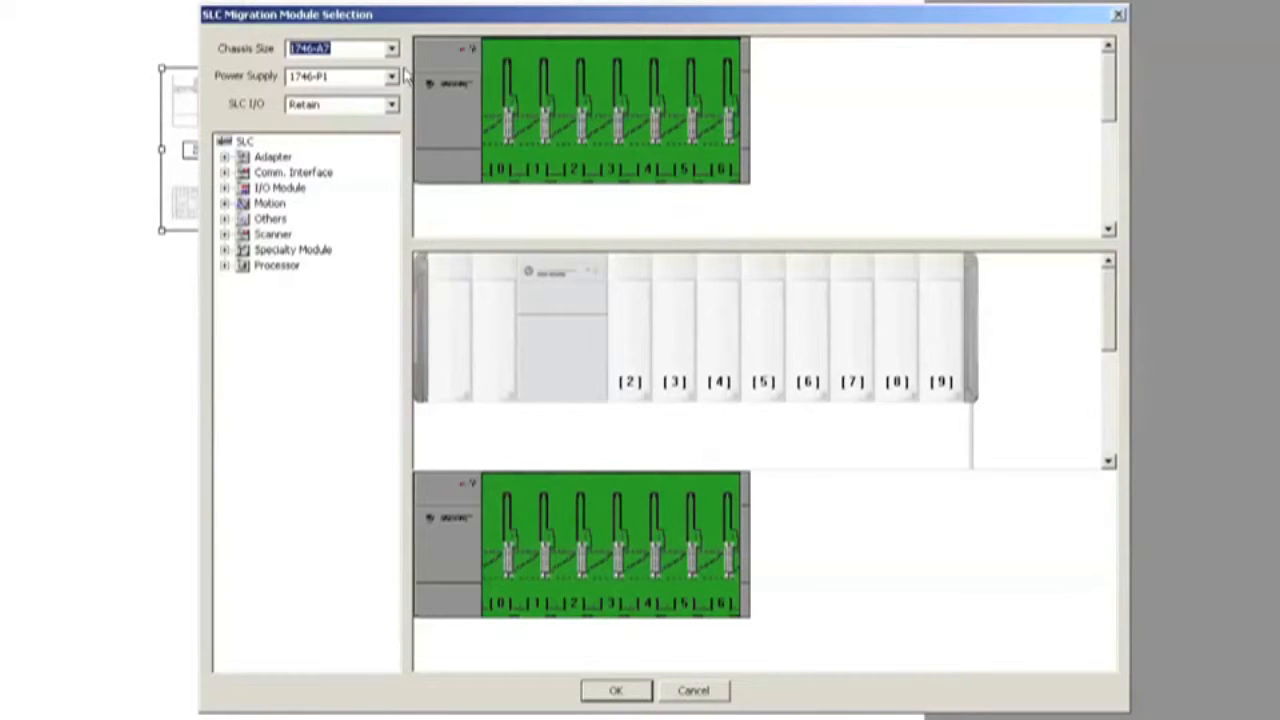
click(384, 76)
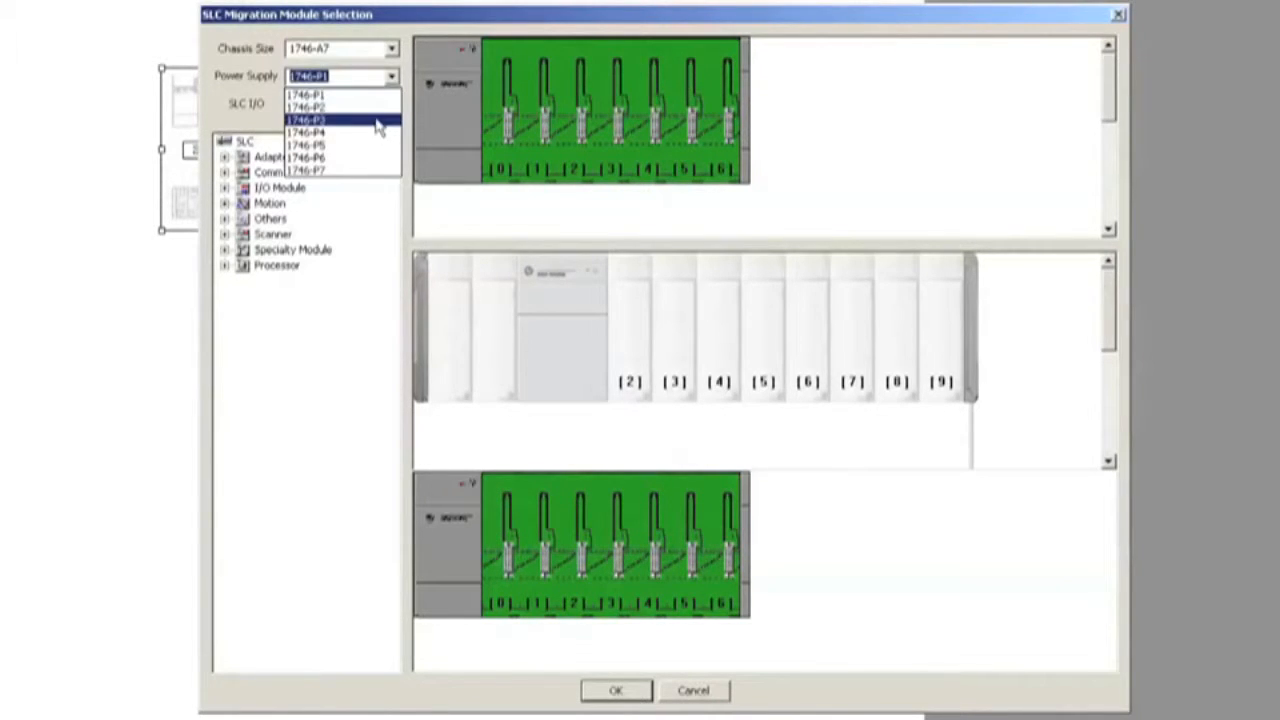
click(320, 120)
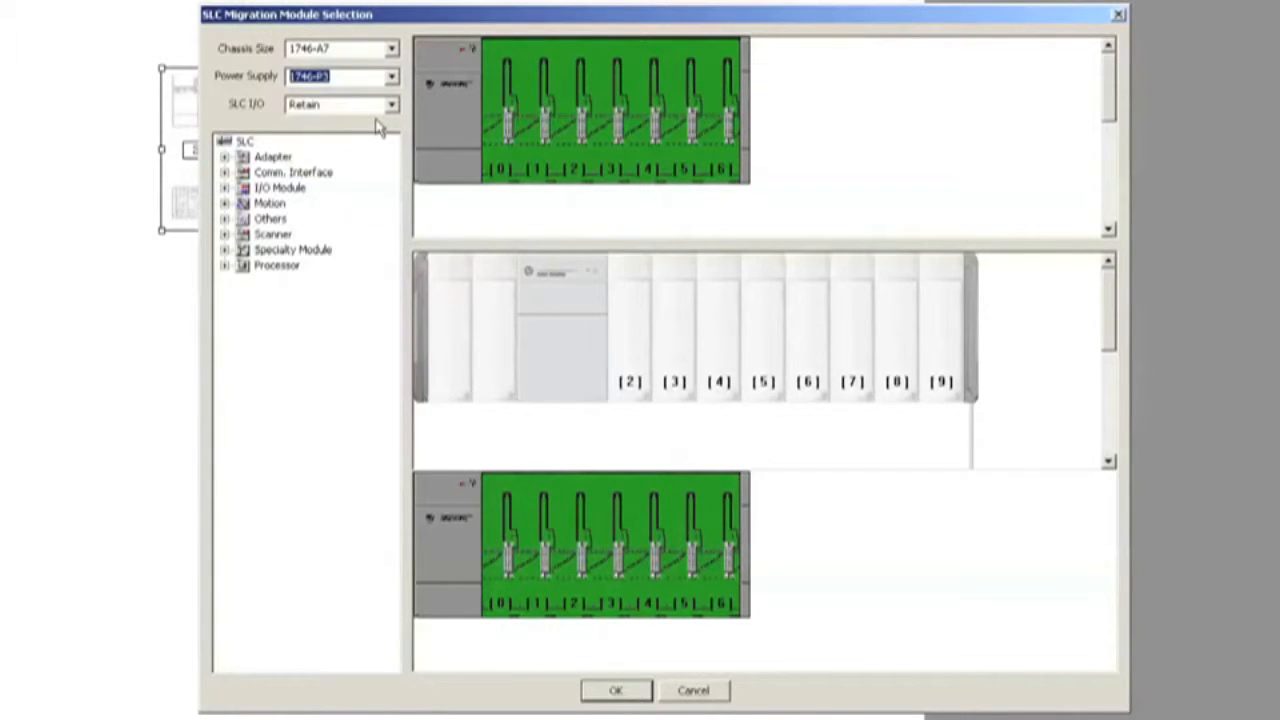
mouse_move(376, 108)
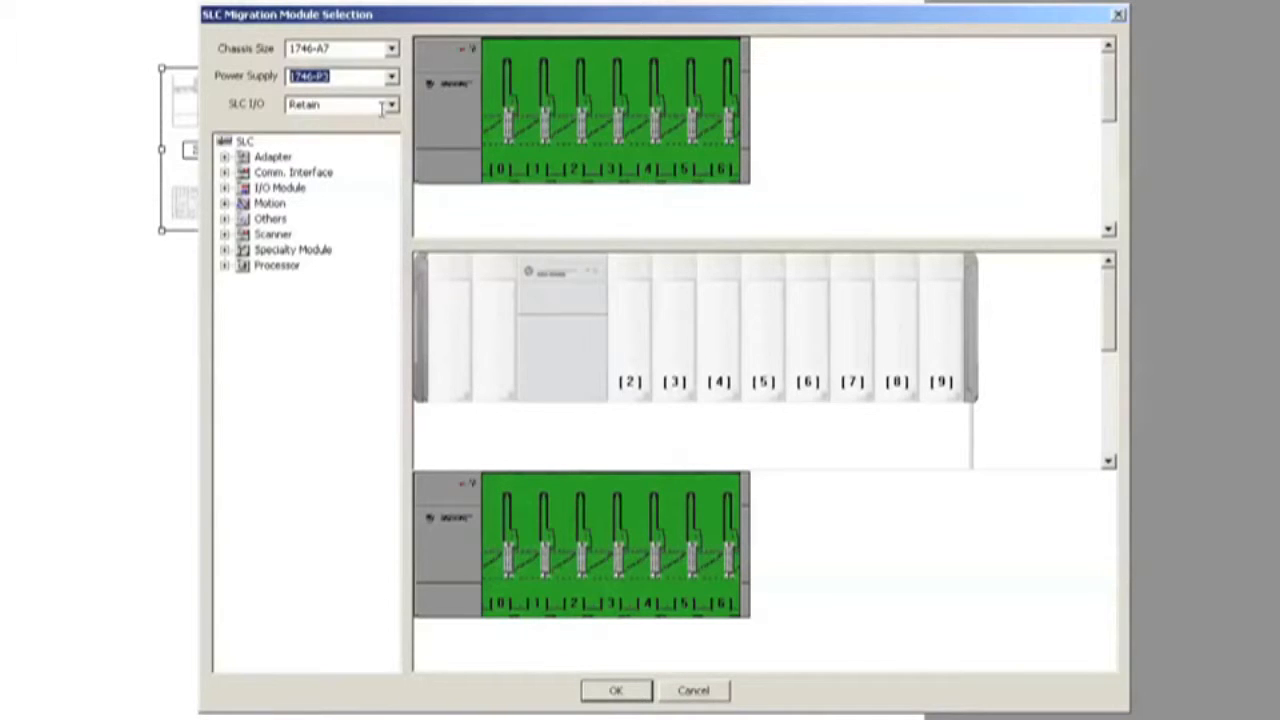
mouse_move(392, 106)
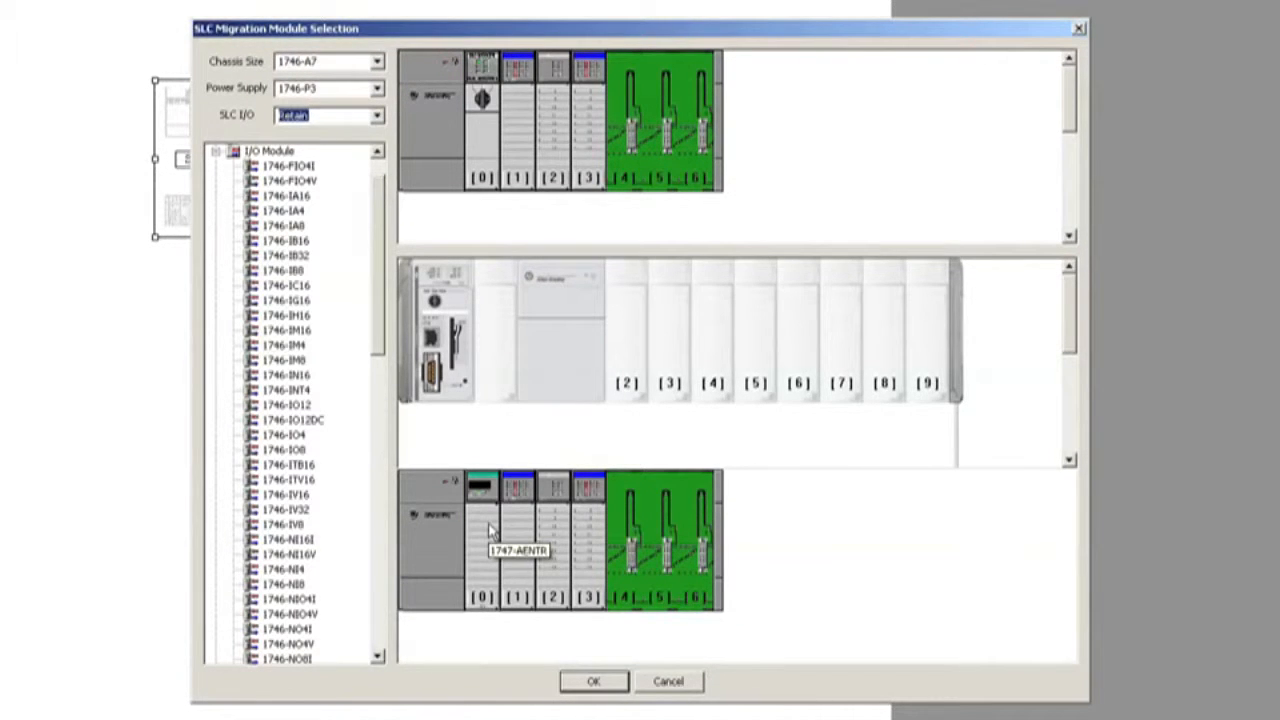
mouse_move(552, 546)
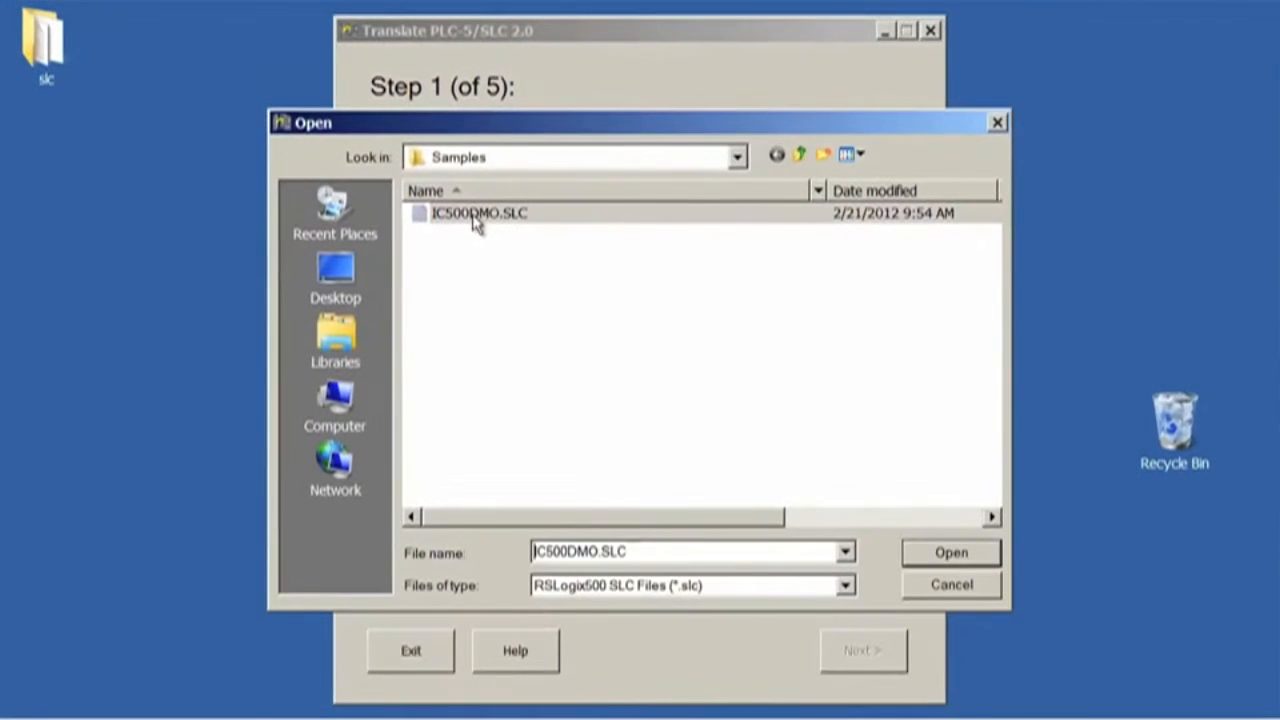
- Translate IC500DMO.SLC into a 1756-L62 version 17 project and hand off to RSLogix 5000
click(950, 552)
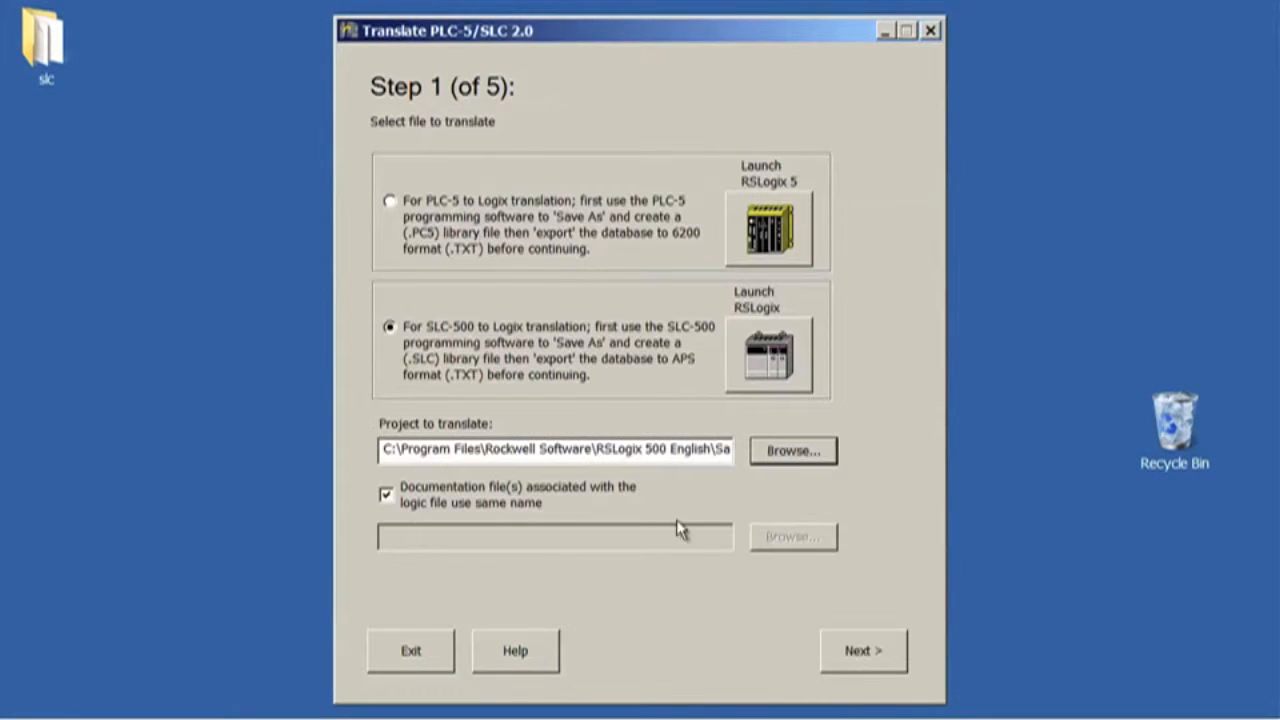
click(864, 648)
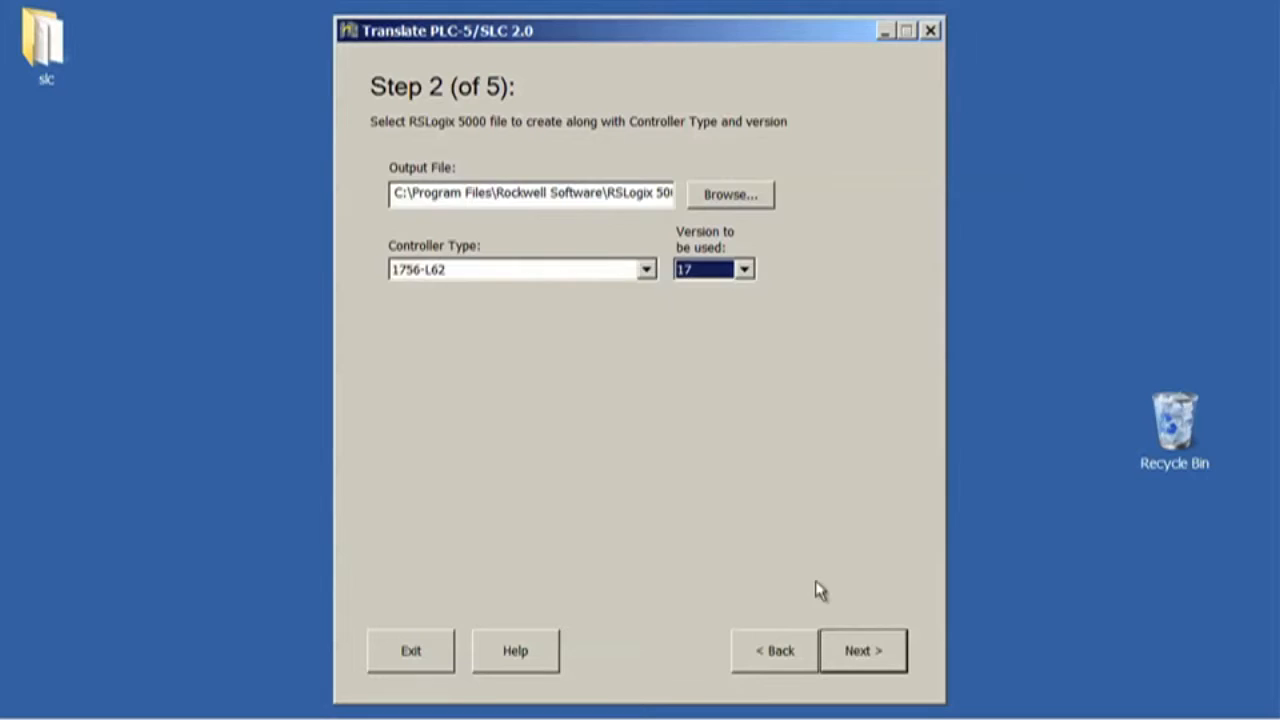
click(864, 648)
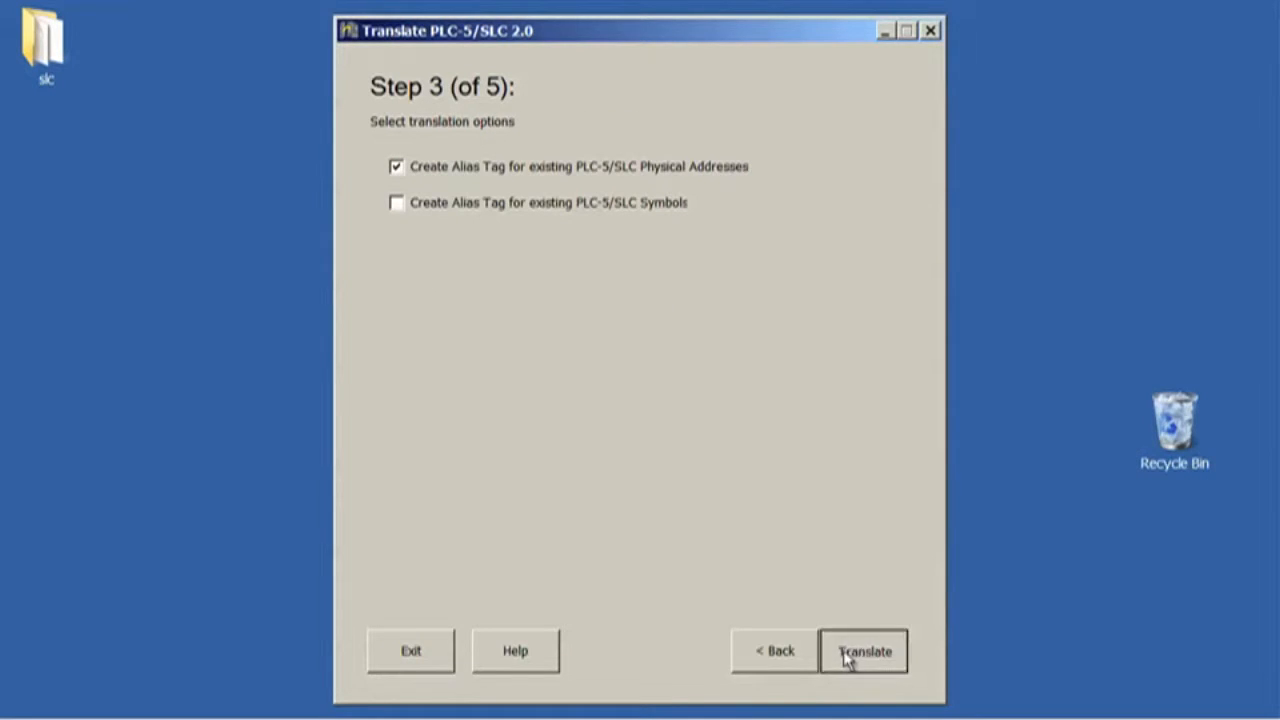
click(864, 652)
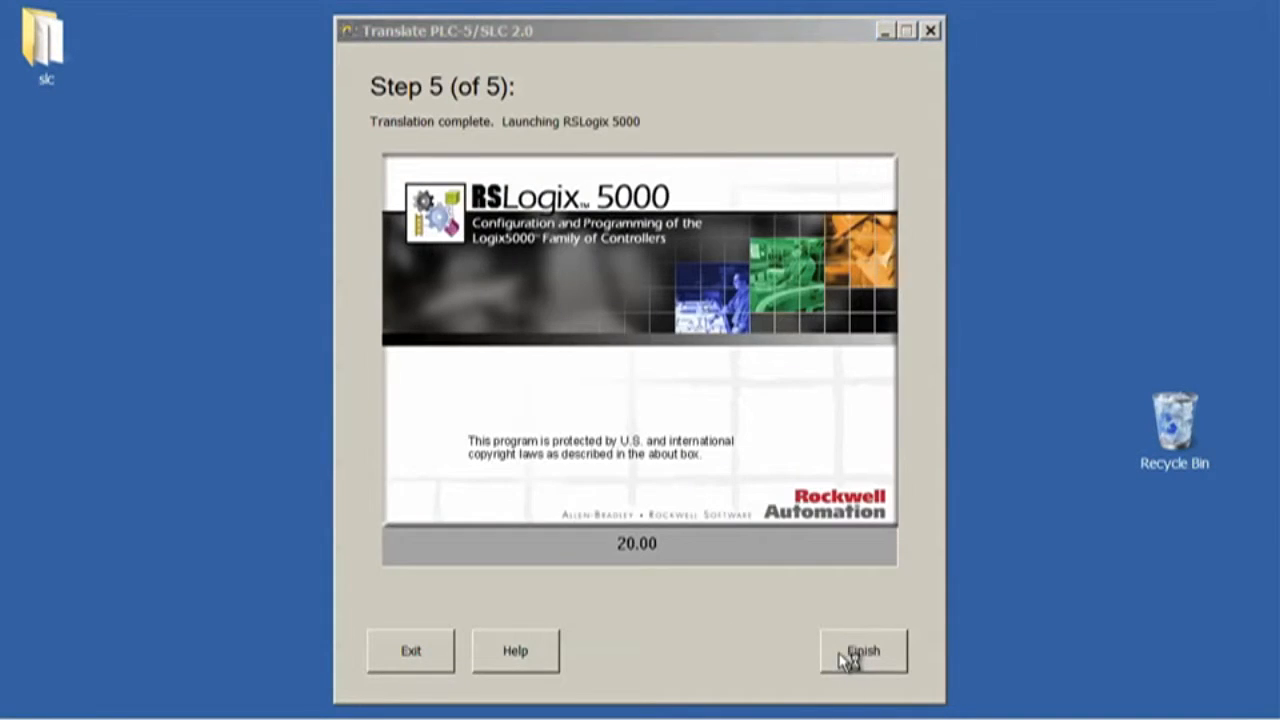
click(866, 650)
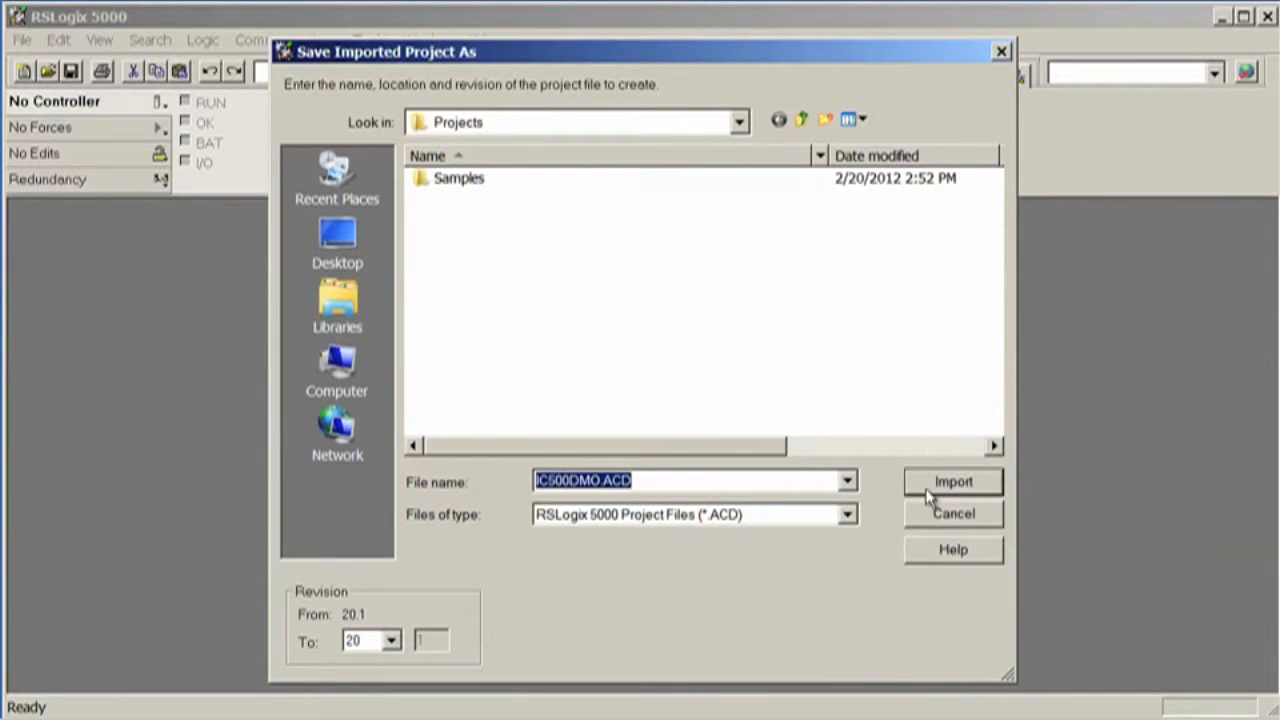
- Import the translated IC500DMO project and display the _2_MAIN_LADDR routine's ladder rungs
click(952, 480)
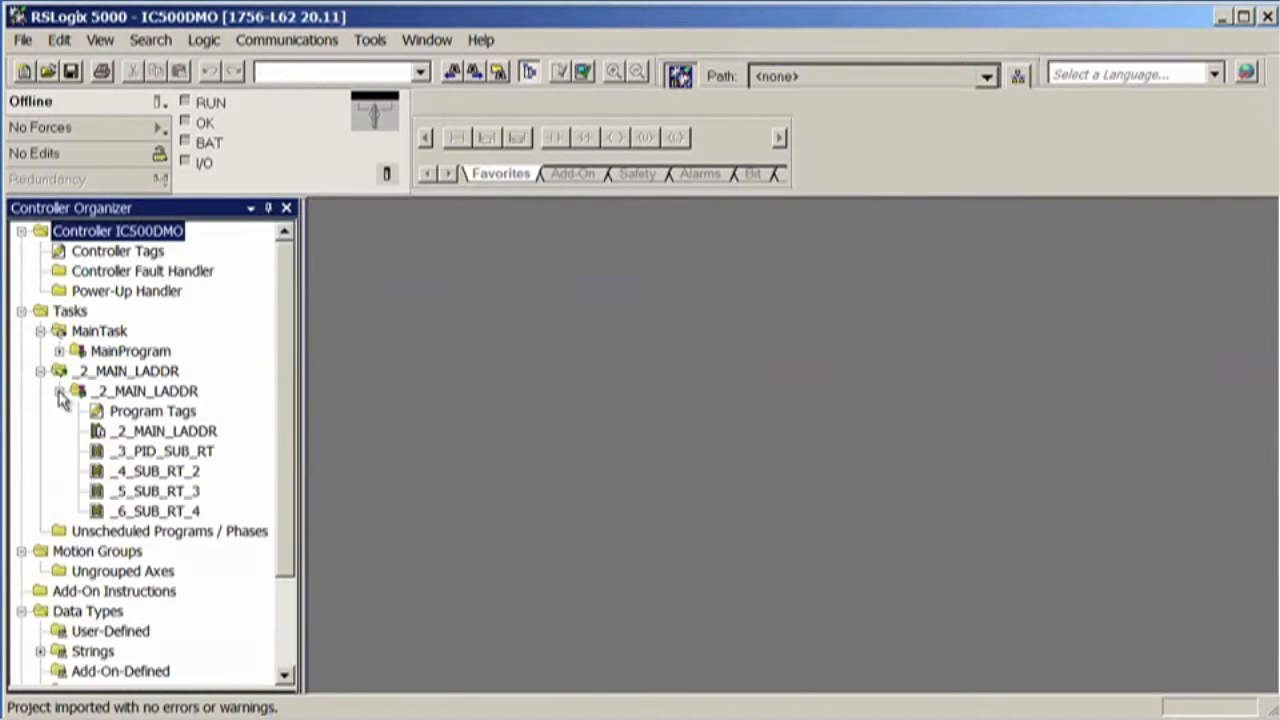
double_click(160, 430)
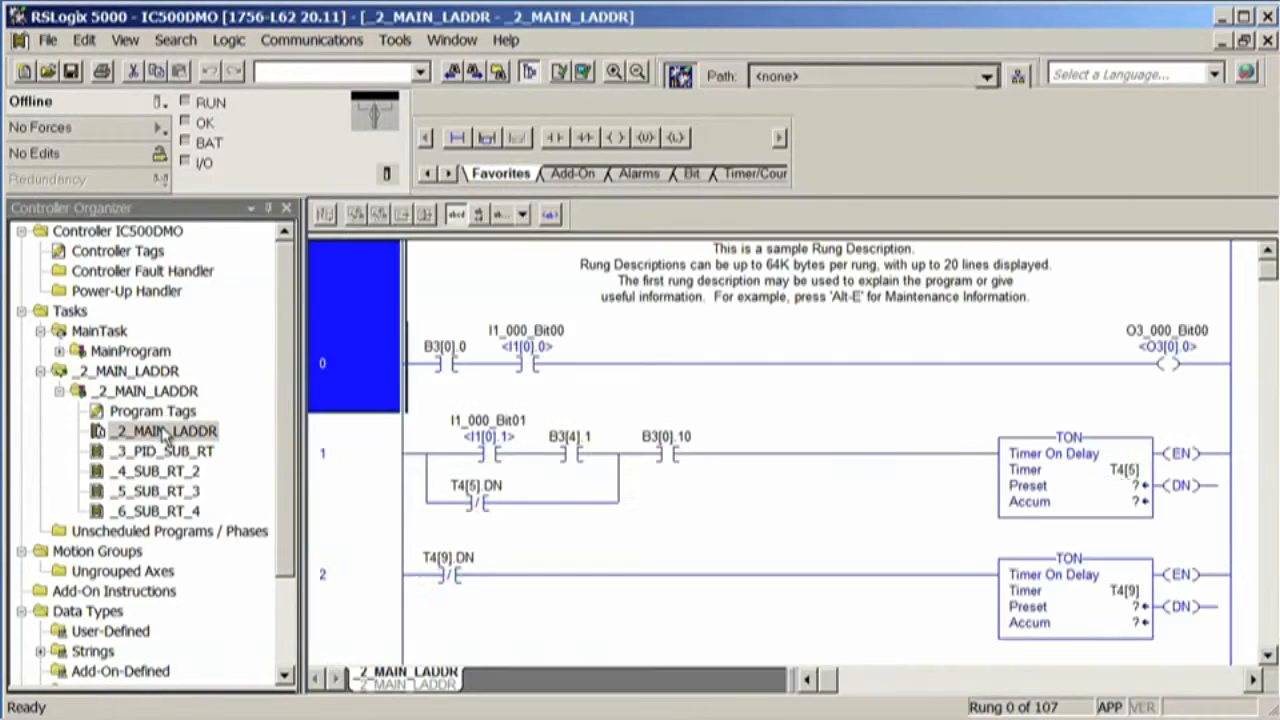